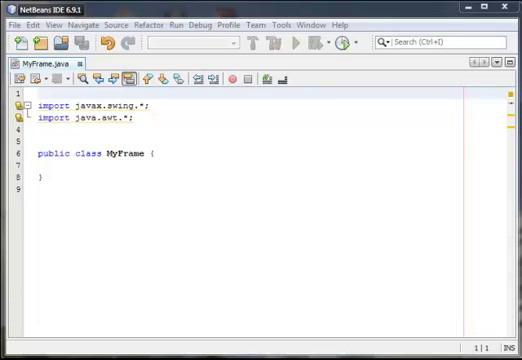
mouse_move(229, 25)
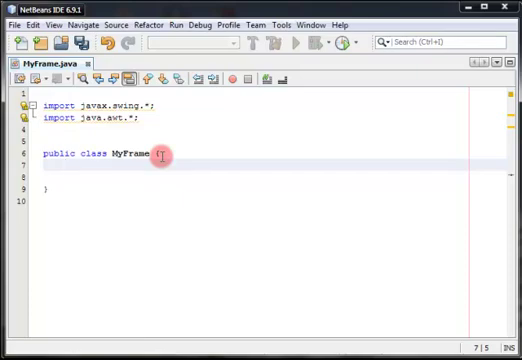
type("Jf")
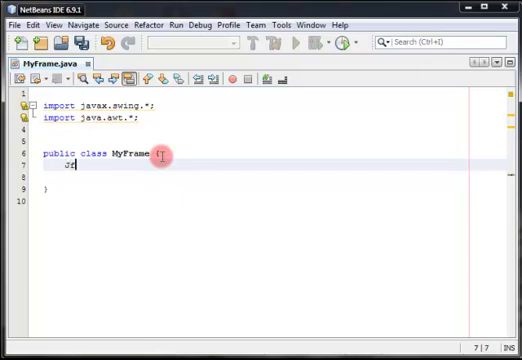
type("Frame")
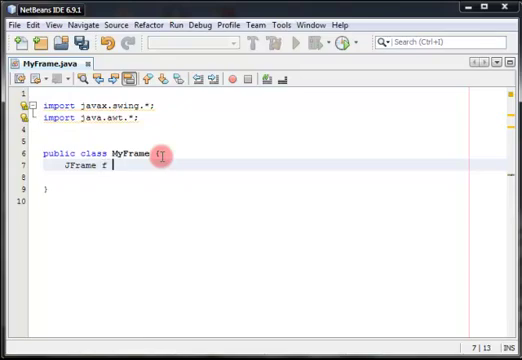
type("= new")
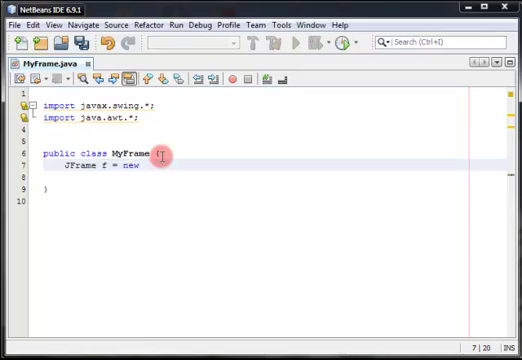
type("JFra")
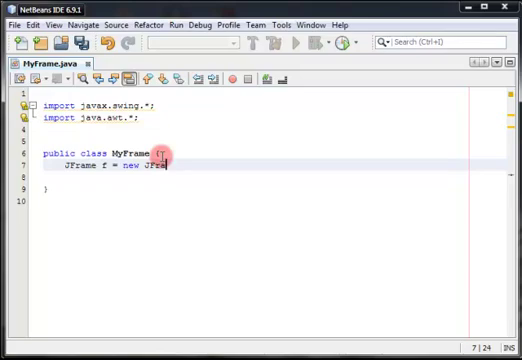
type("();")
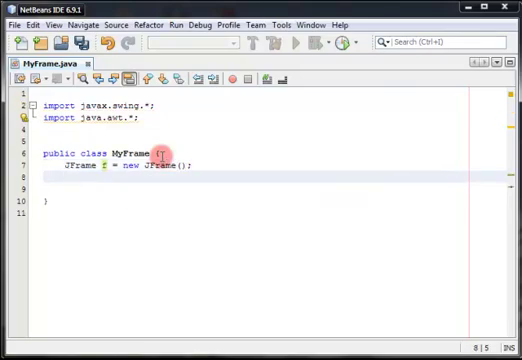
type("f.")
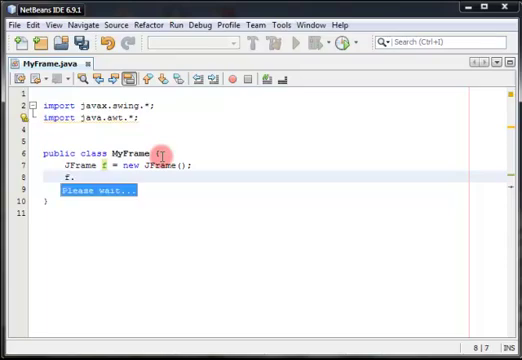
type("f.")
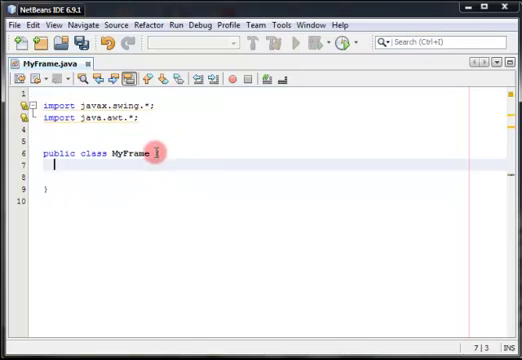
Change the class declaration to 'public class MyFrame extends JFrame'
type("ex")
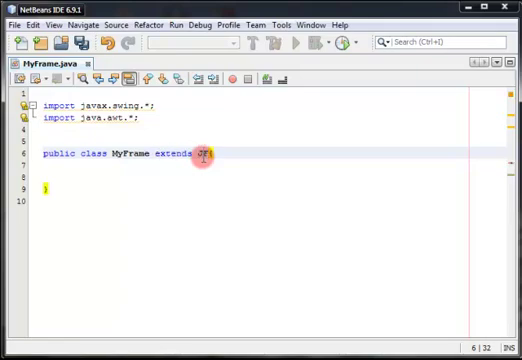
type("Frame")
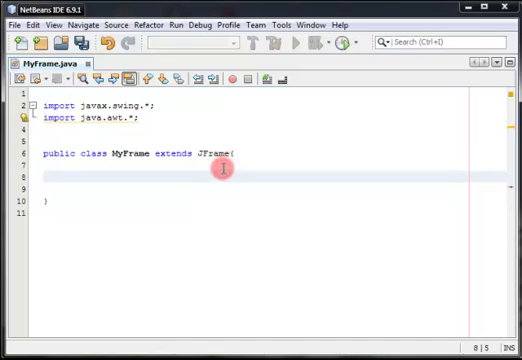
Type the 'public MyFrame()' constructor inside the class and save the file
type("public")
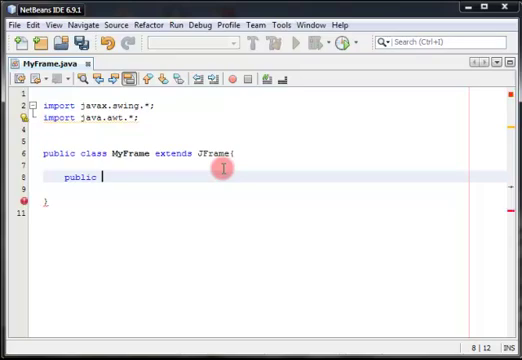
type("My")
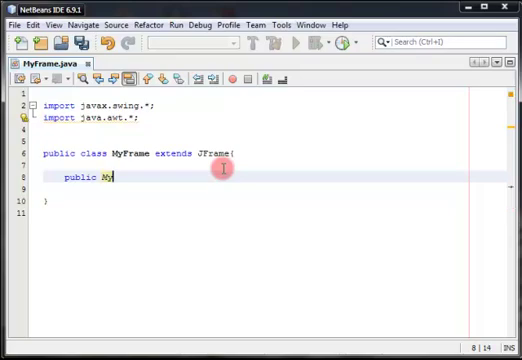
type("Frame")
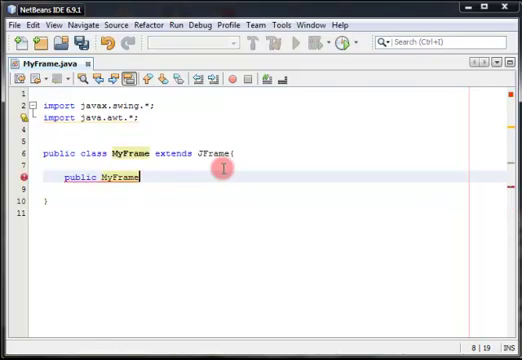
type("(){")
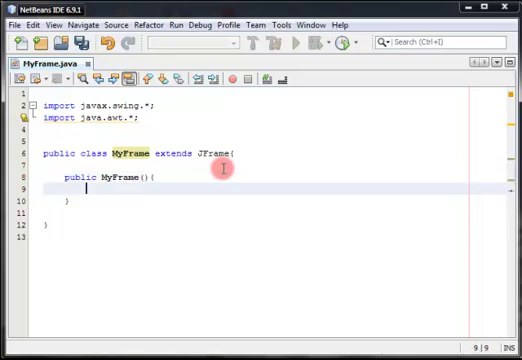
key("Ctrl+s")
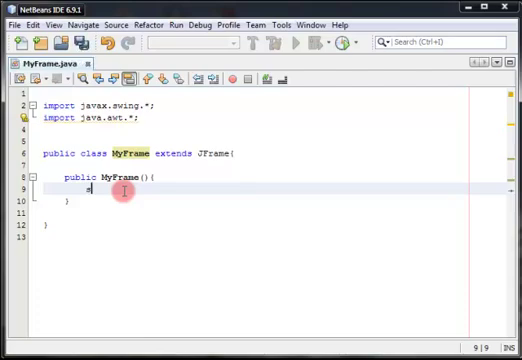
Add setSize(300,250); to the constructor via code completion
type("setSize(300,);")
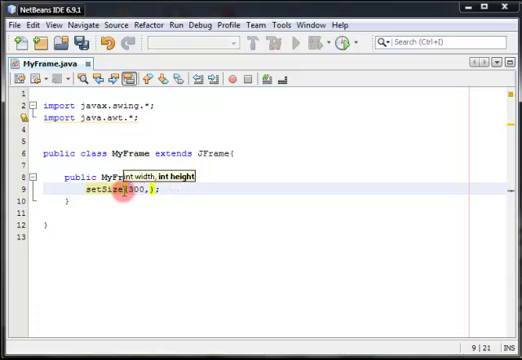
type(",250")
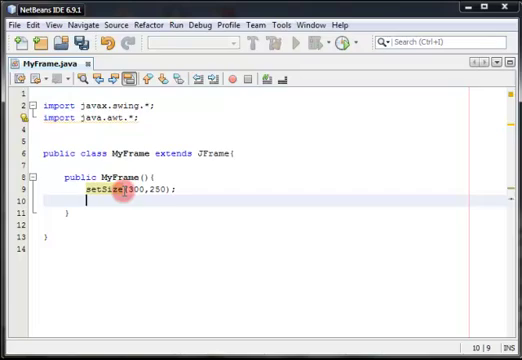
Add setTitle("MY first frame"); below setSize via code completion
type("setTI")
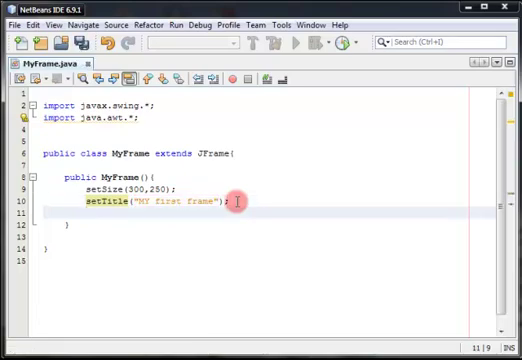
Add setDefaultCloseOperation with EXIT_ON_CLOSE from code completion
type("setDefaultCloseOperation(WIDTH);")
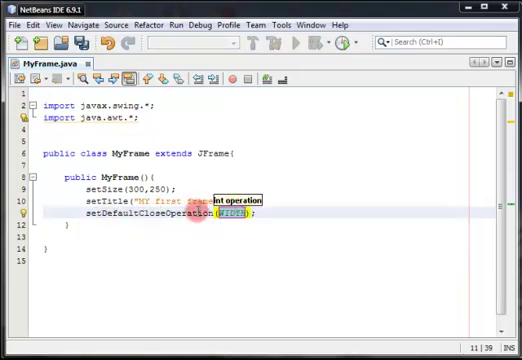
mouse_move(258, 267)
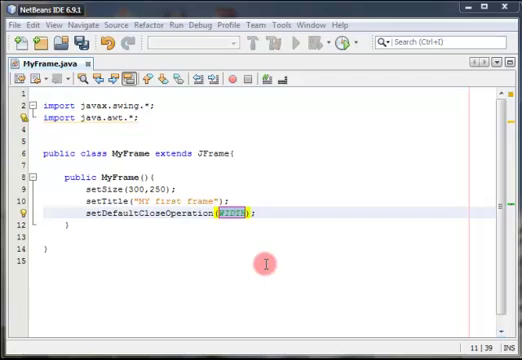
mouse_move(268, 257)
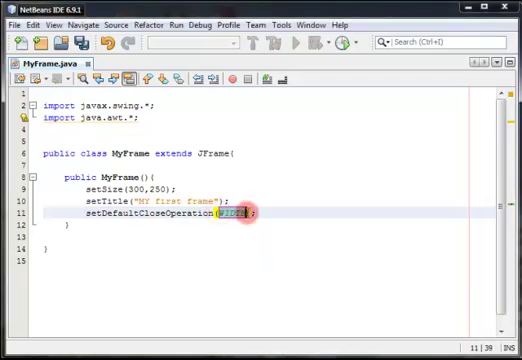
key("Delete")
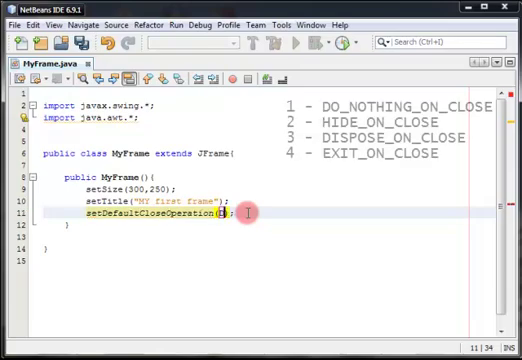
type("DO")
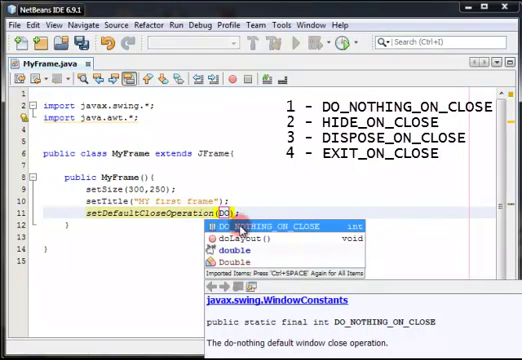
mouse_move(320, 232)
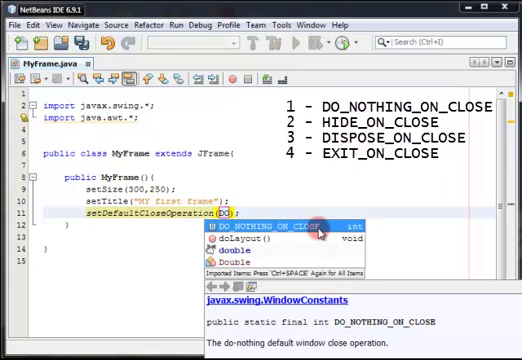
mouse_move(270, 228)
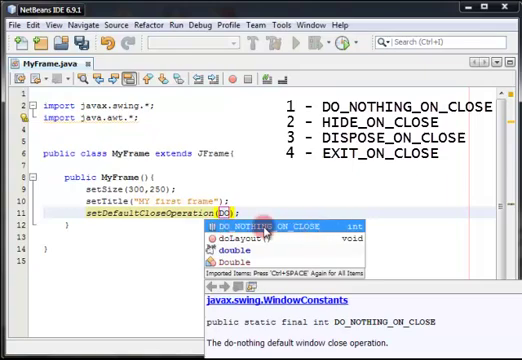
mouse_move(272, 191)
type("EXIT_ON_CLOSE")
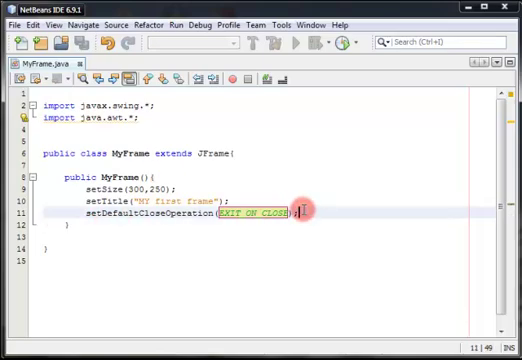
Add setVisible(true); at the end of the constructor
type("setVisible(true);")
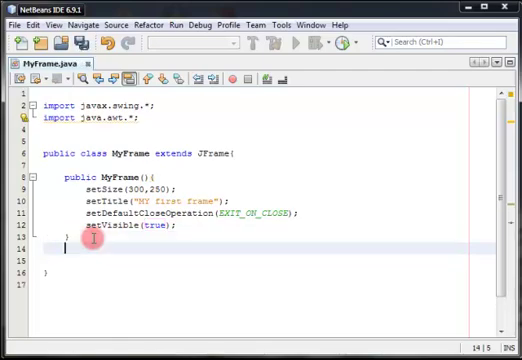
Write 'public static void main(String[] a)' containing new MyFrame(); below the constructor
type("pub")
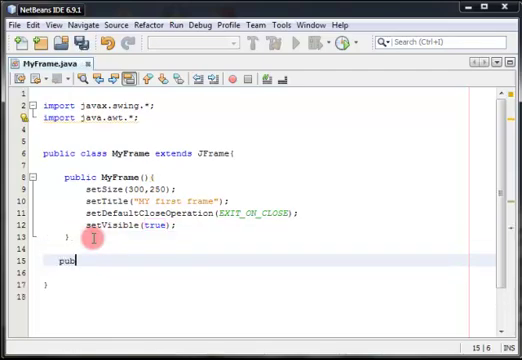
type("lic")
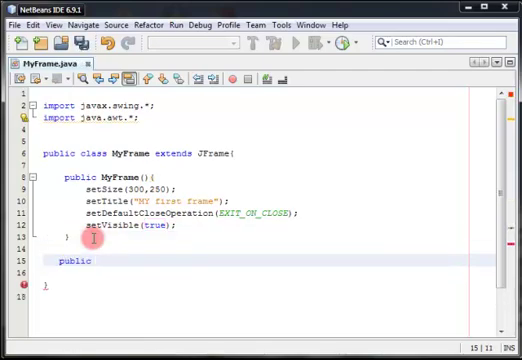
type("static vo")
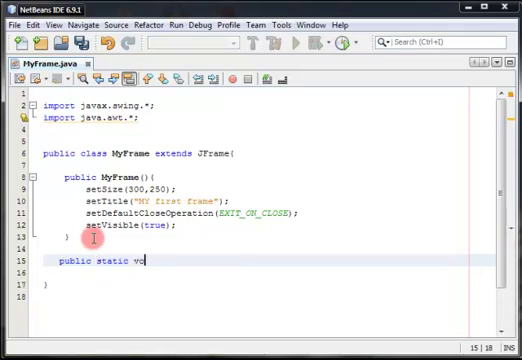
type("id main(Str")
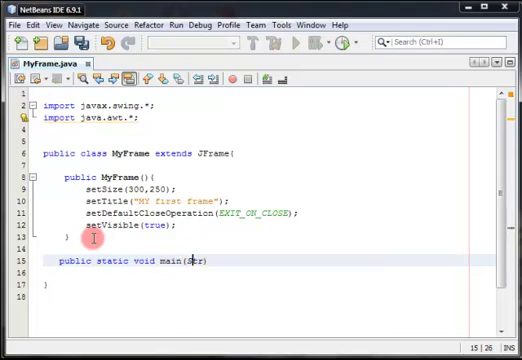
type("Str")
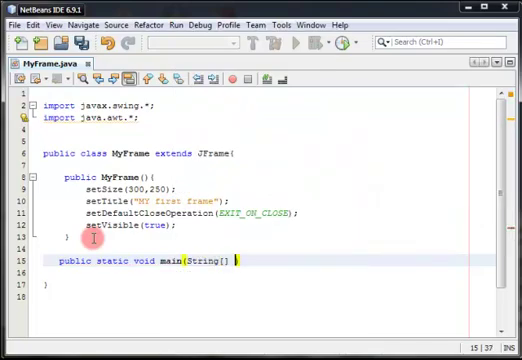
type("a){")
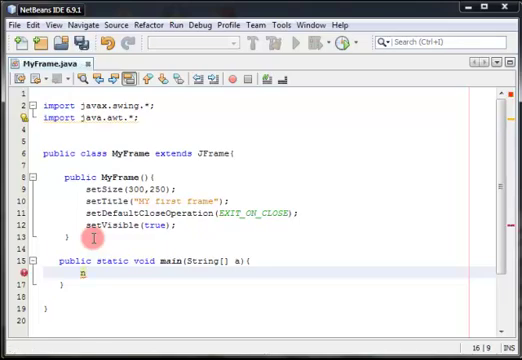
type("new")
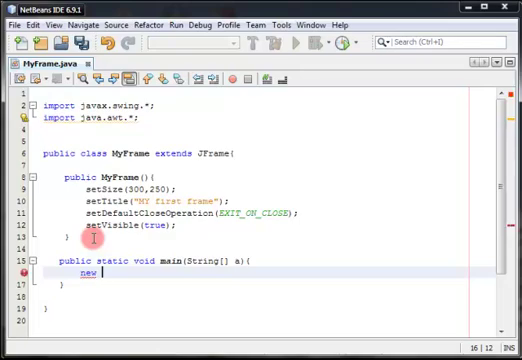
type("MyFrame();")
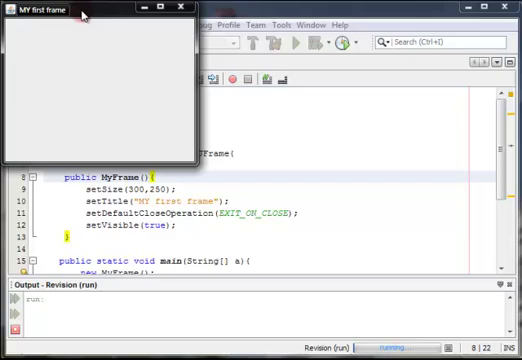
mouse_move(165, 22)
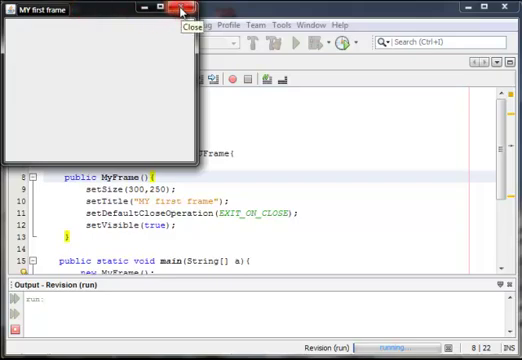
Close the running 'MY first frame' window so the build finishes
left_click(184, 10)
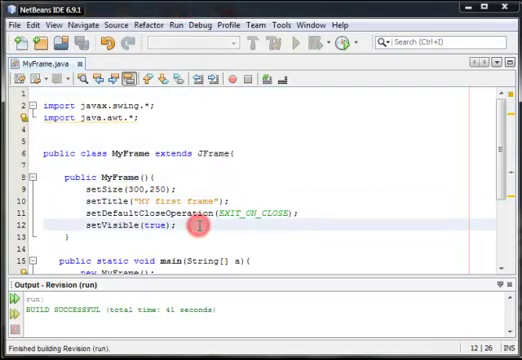
Add setLocation(150,150); to the constructor and rerun the frame
type("set")
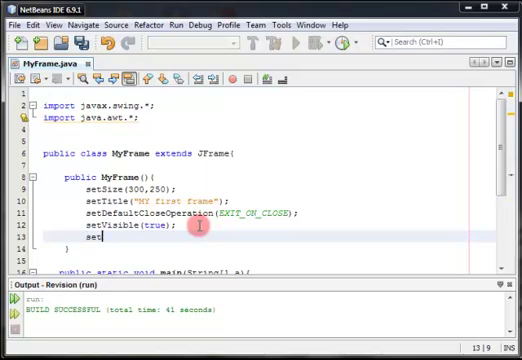
type("Location(WIDTH, WIDTH);")
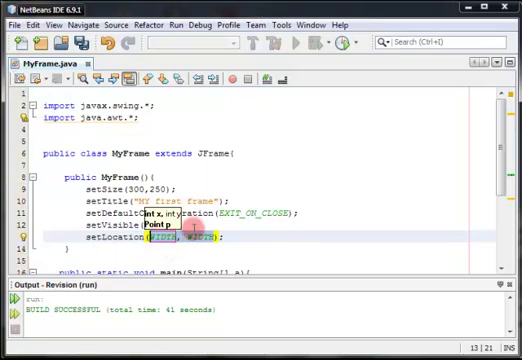
mouse_move(128, 123)
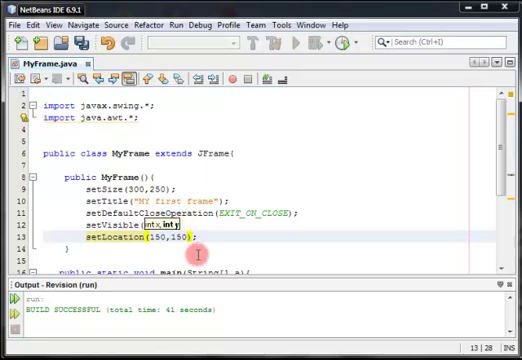
type("true")
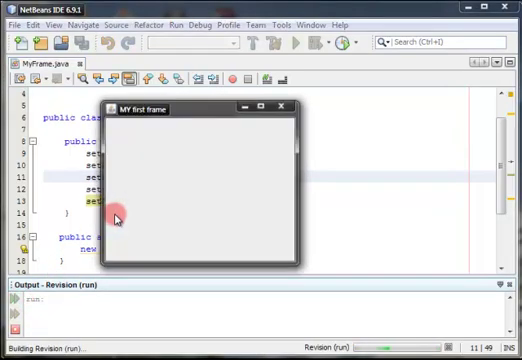
mouse_move(198, 115)
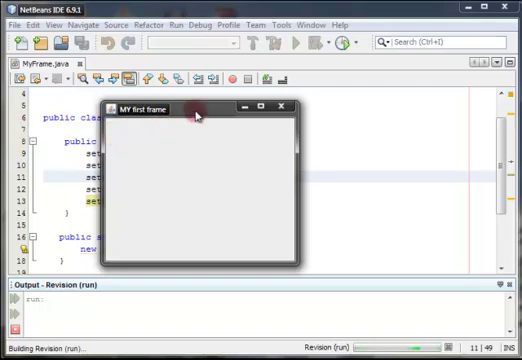